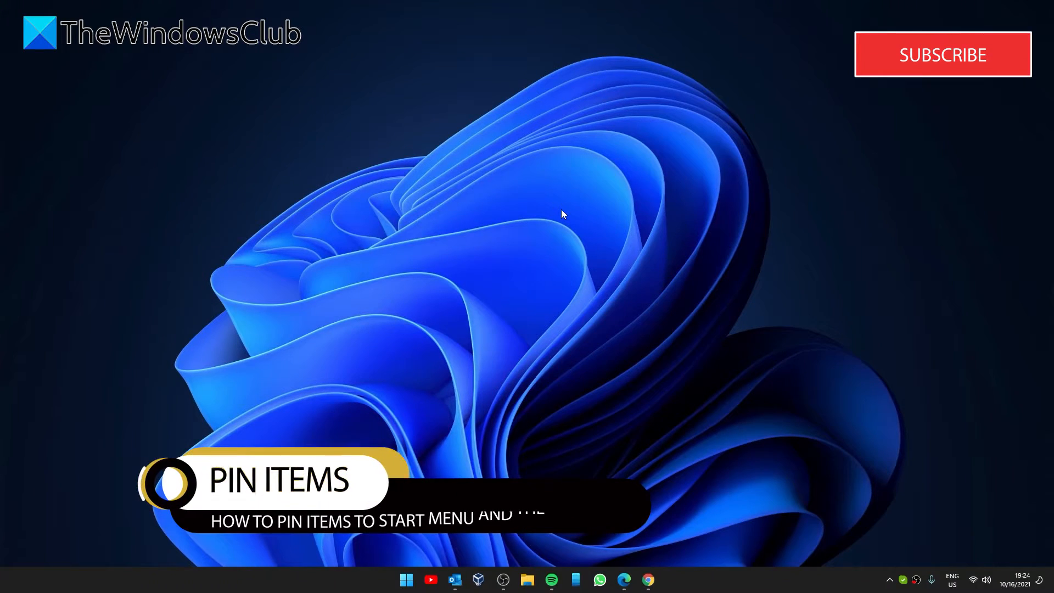
Scroll Start's All apps list down to Firefox and bring up its options menu.
left_click(405, 580)
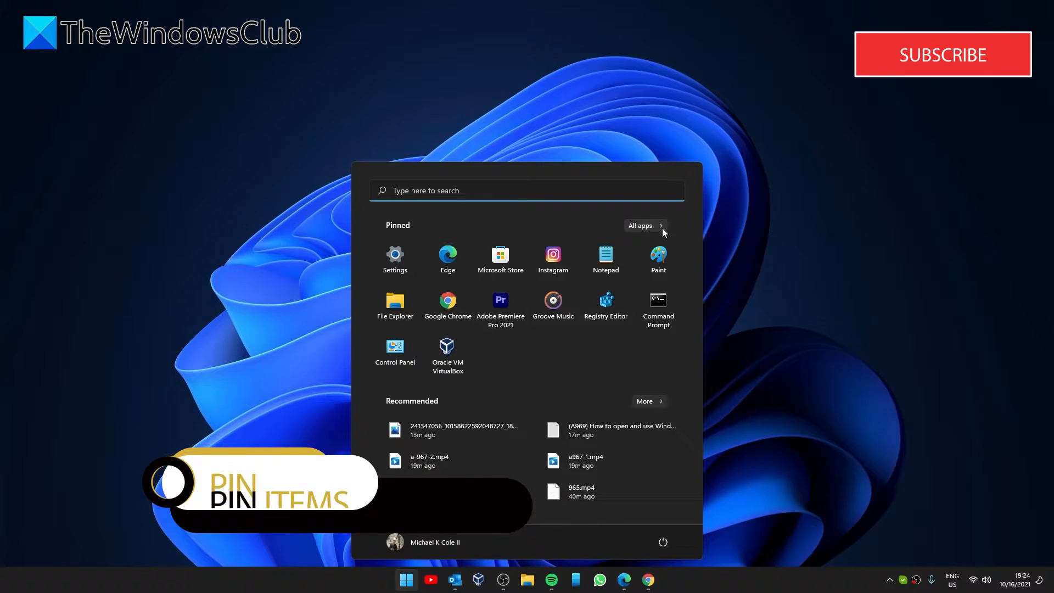
left_click(639, 226)
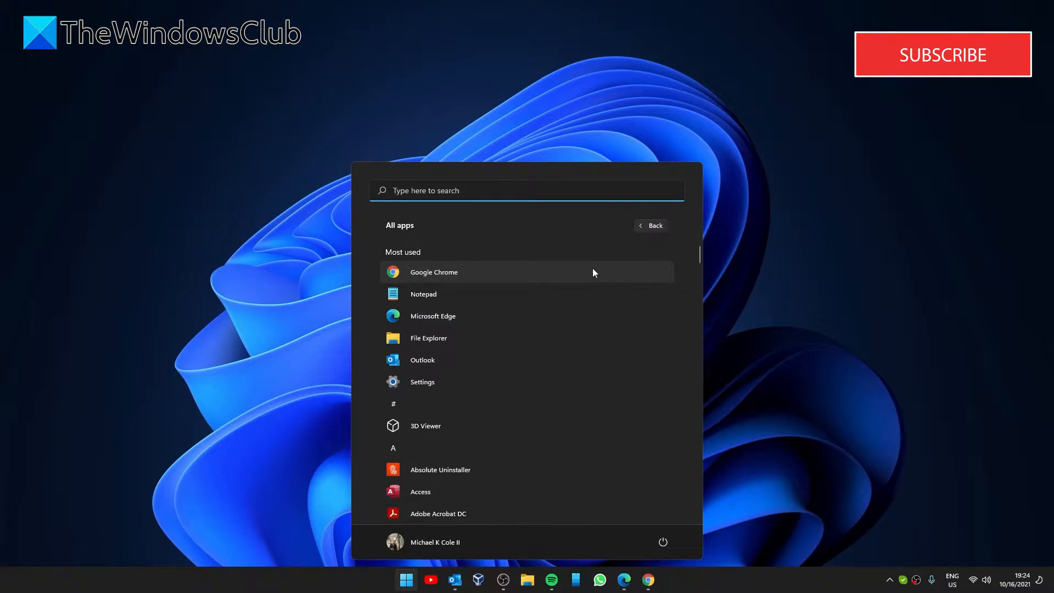
scroll("down", 3)
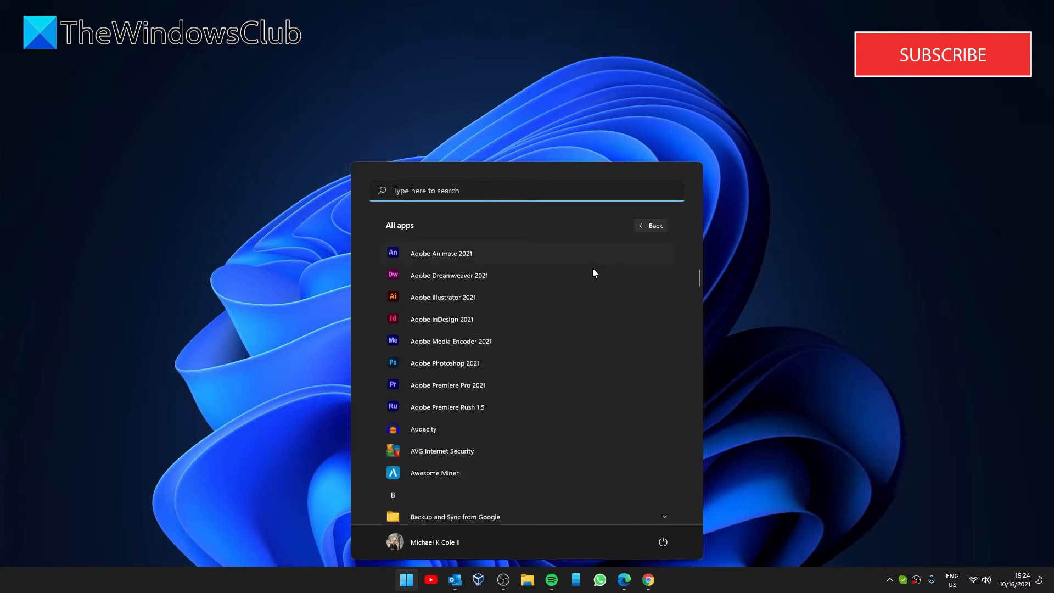
scroll("down", 3)
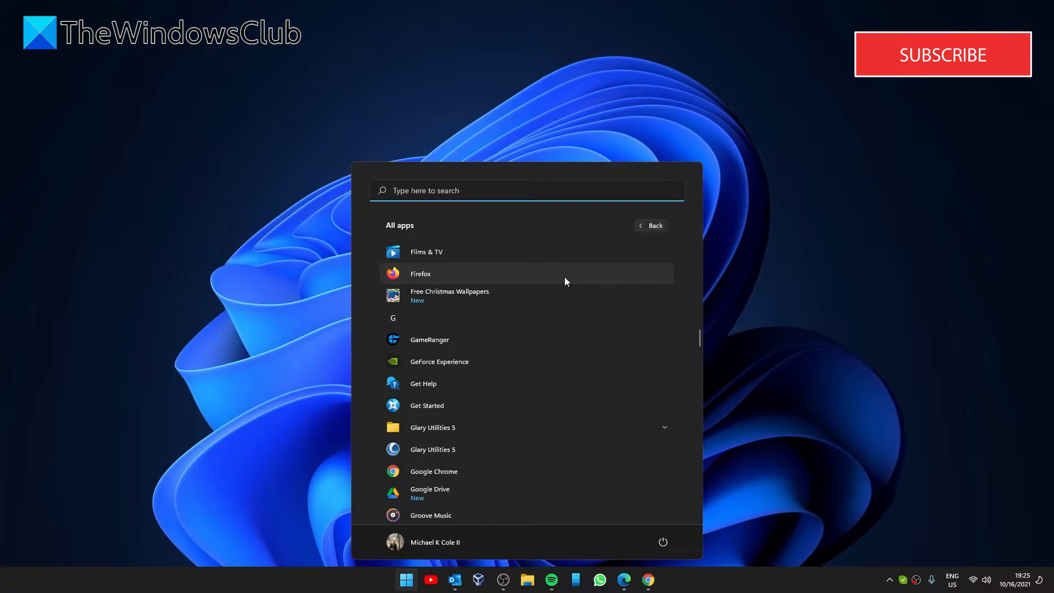
right_click(420, 273)
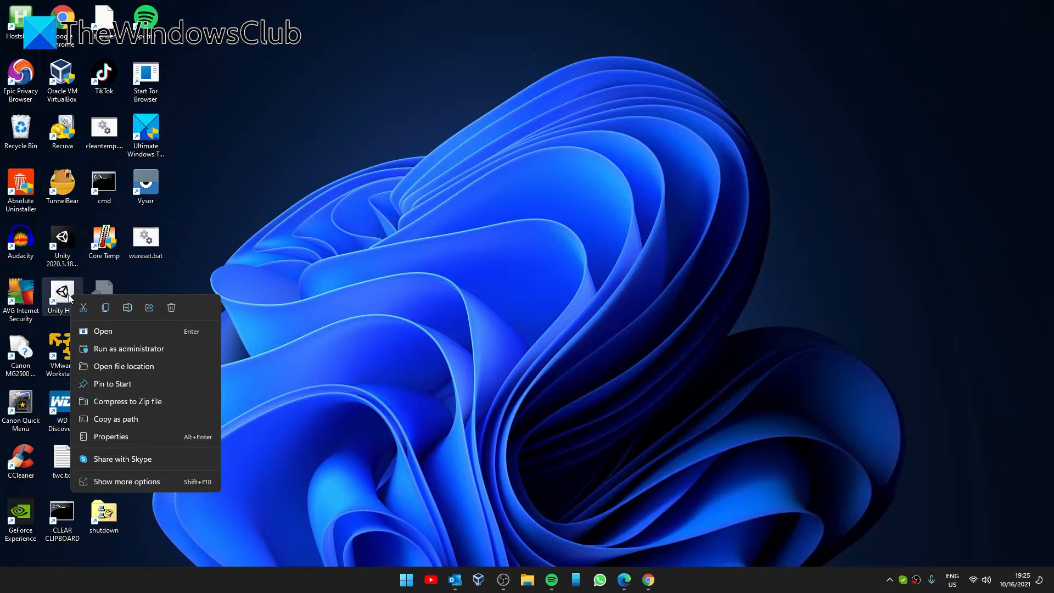
mouse_move(112, 384)
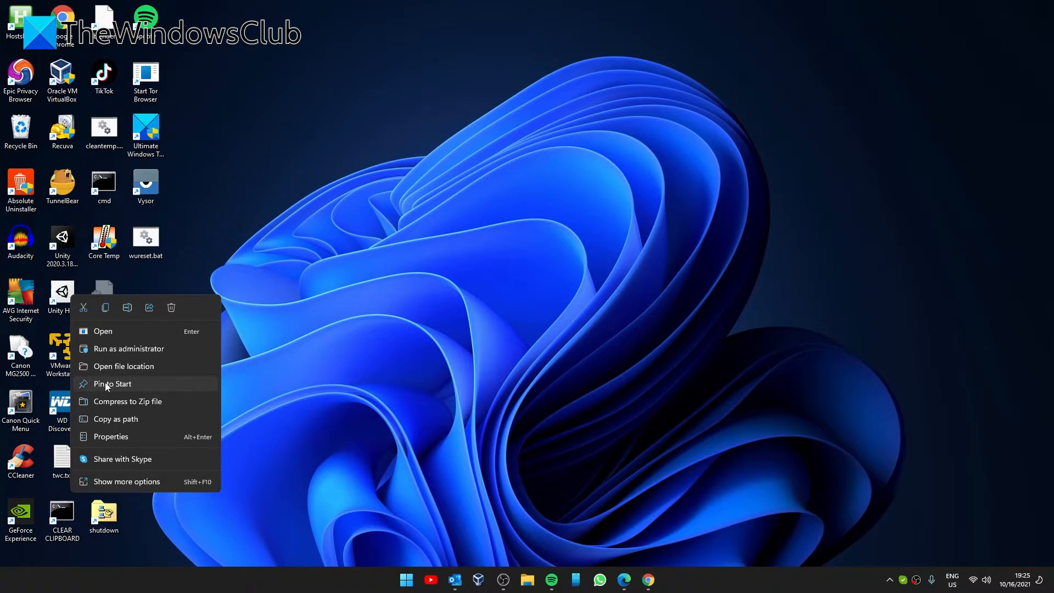
mouse_move(114, 481)
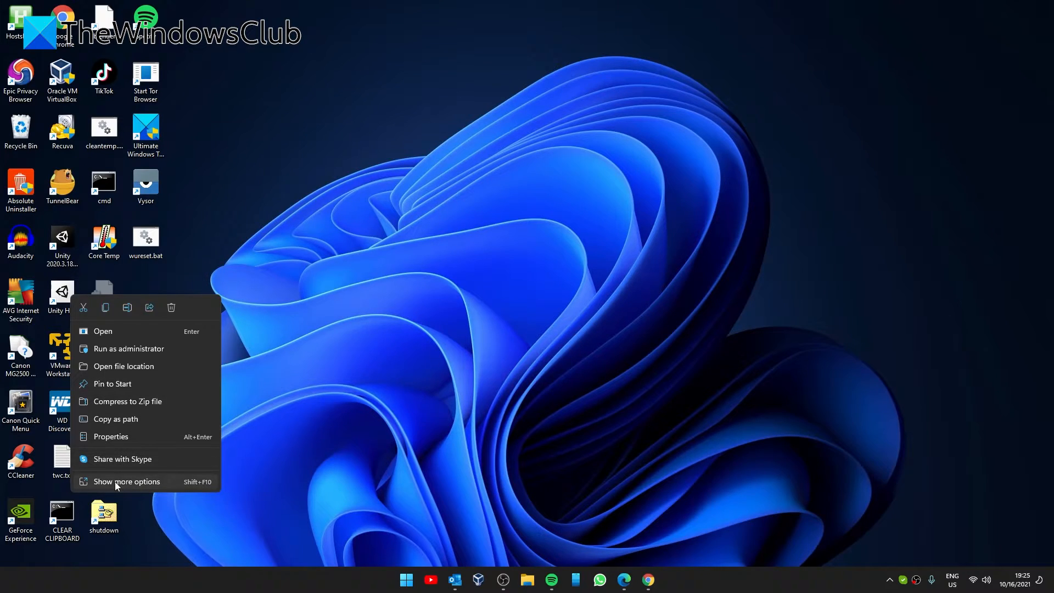
Expand the Unity Hub shortcut's menu with Show more options to reveal Pin to taskbar.
left_click(126, 481)
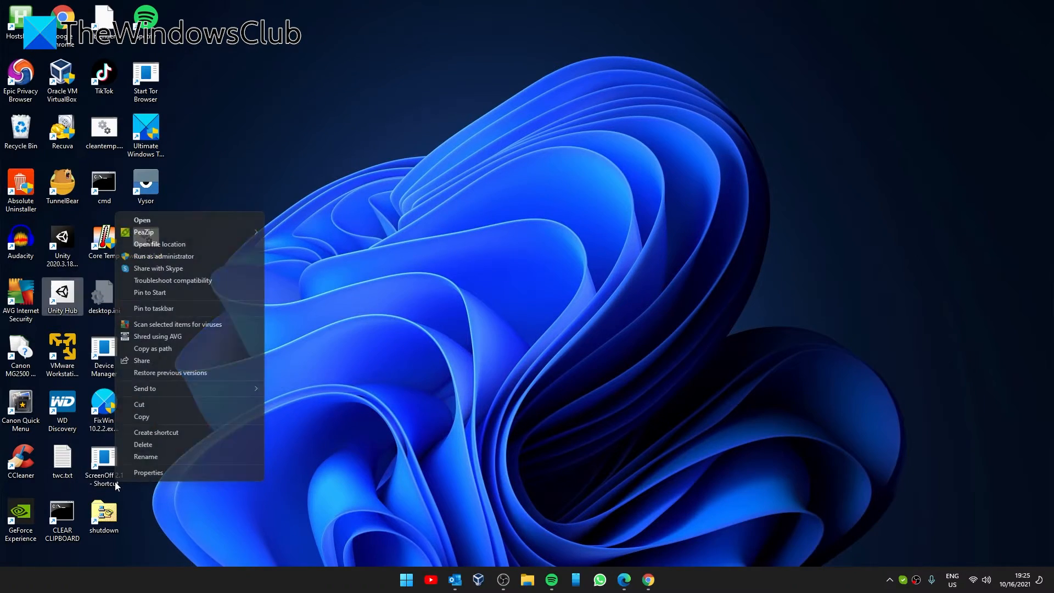
mouse_move(170, 321)
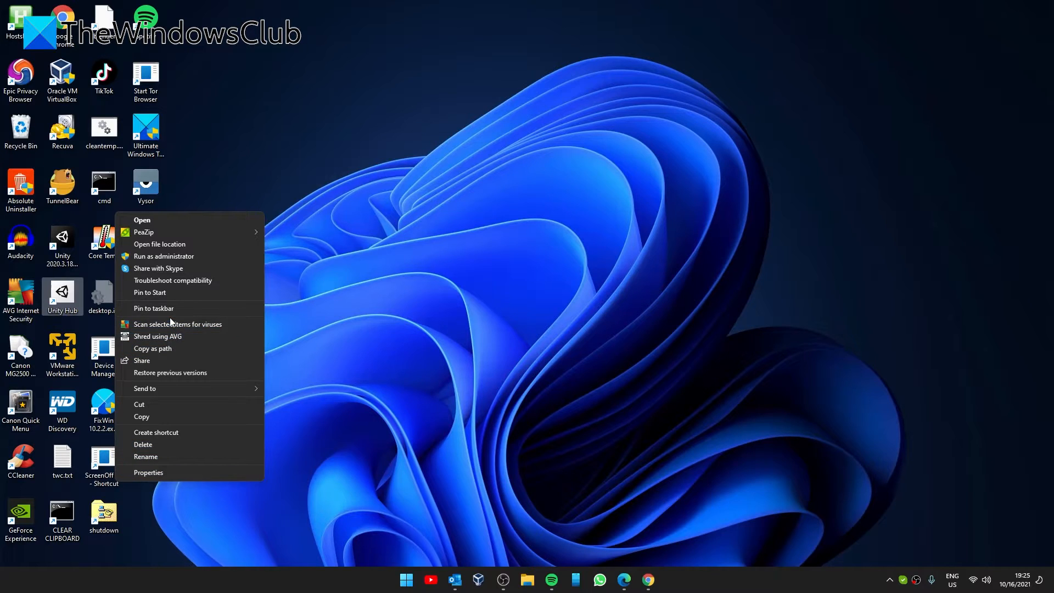
mouse_move(154, 309)
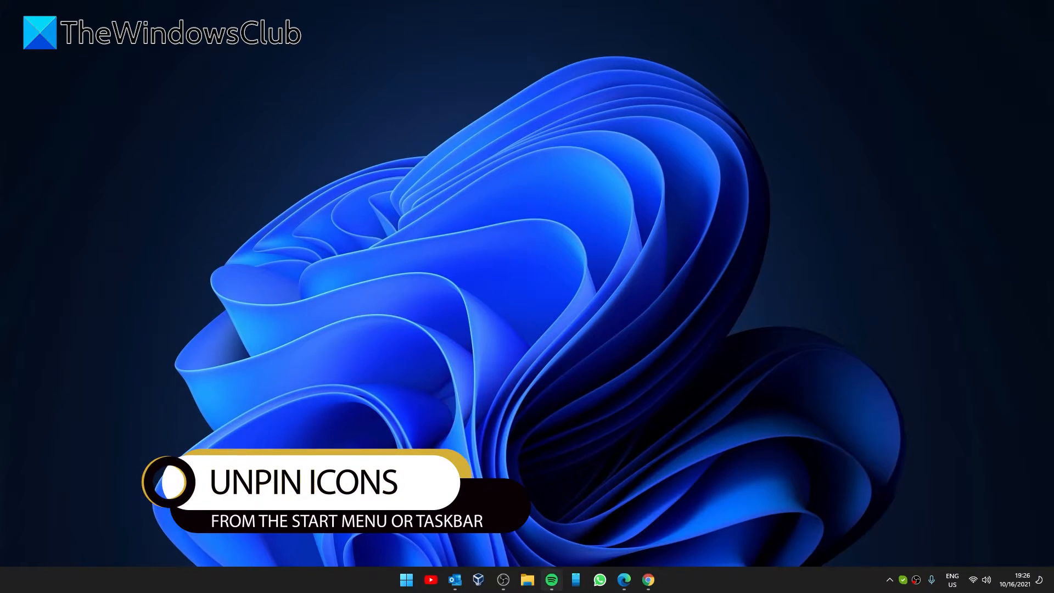
right_click(553, 299)
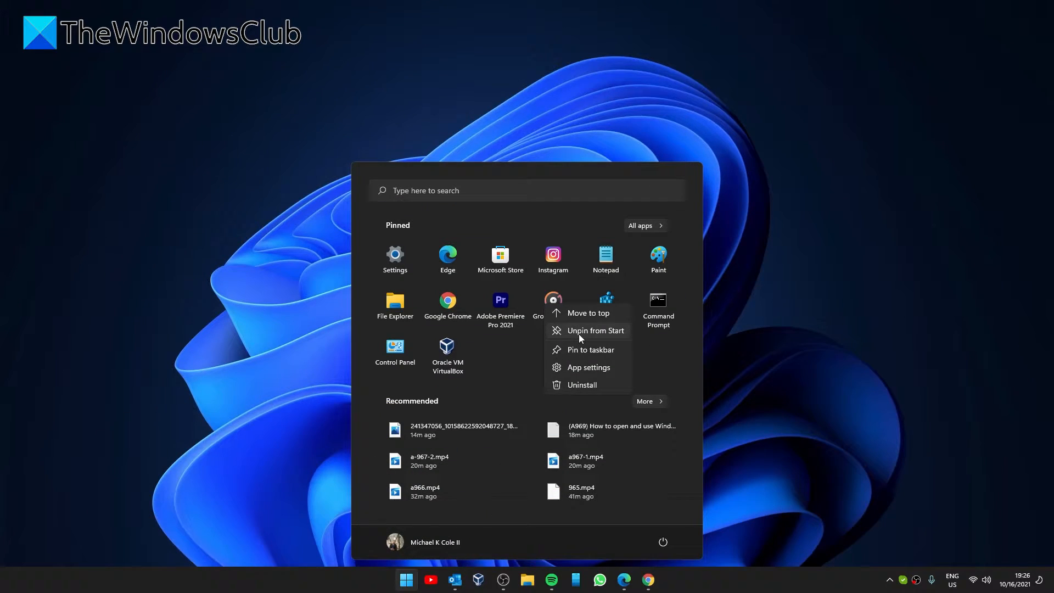
right_click(647, 580)
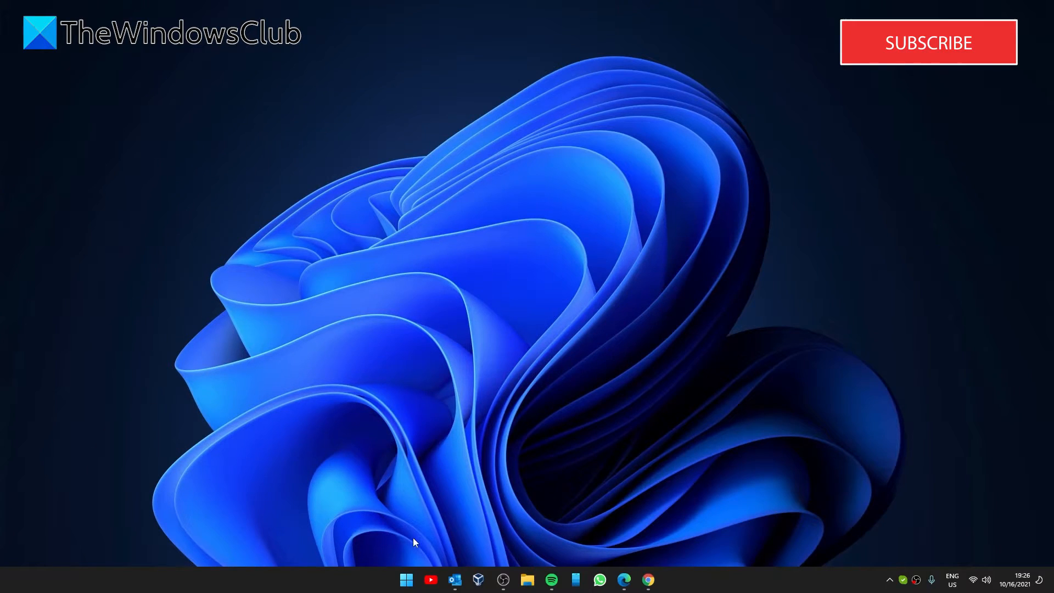
Switch Music on under Settings > Personalisation > Start > Folders, then close Settings.
left_click(405, 579)
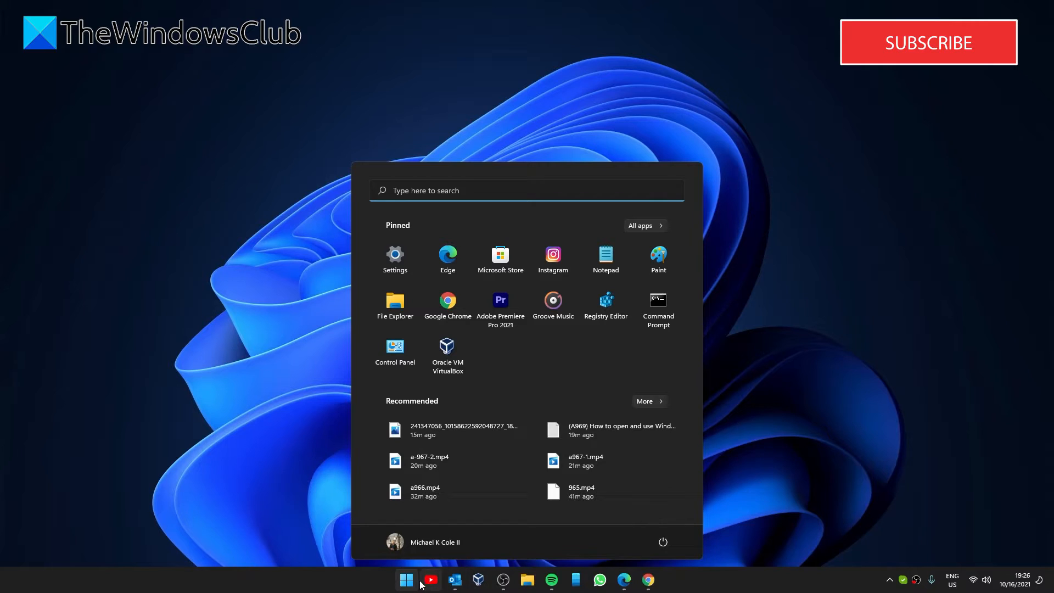
left_click(395, 258)
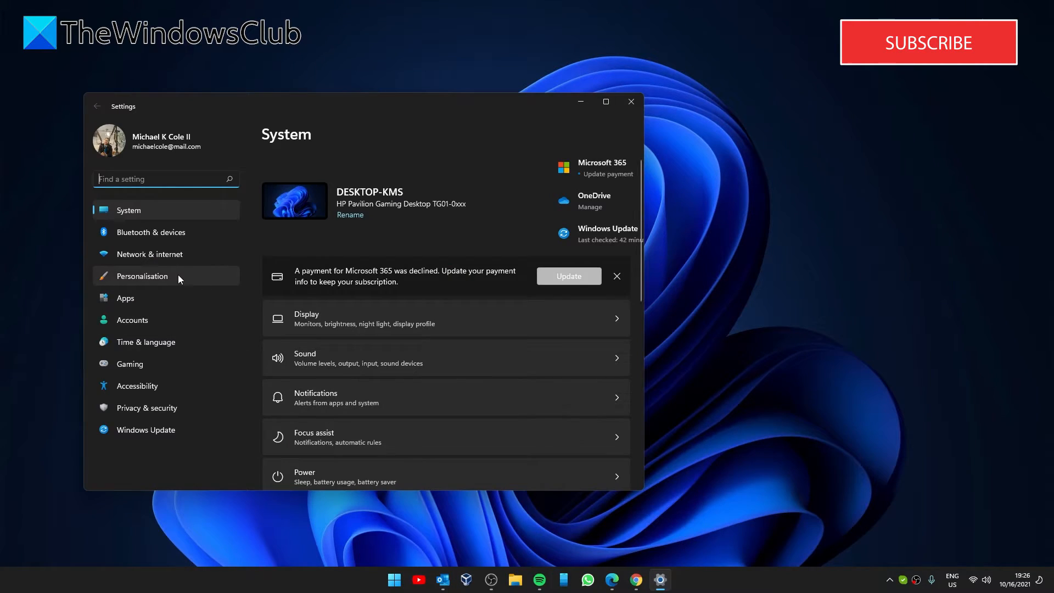
left_click(142, 276)
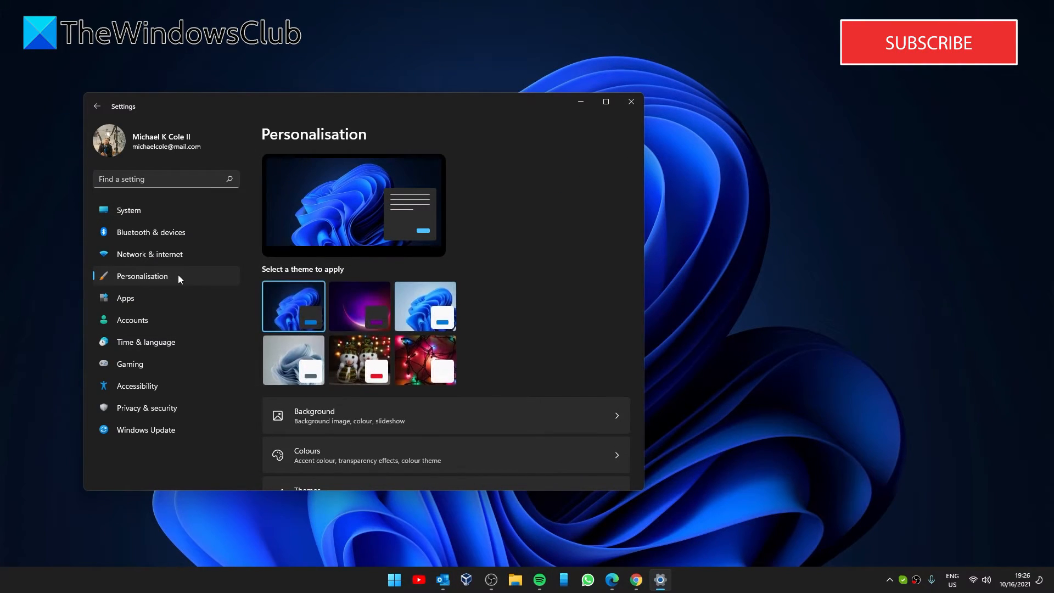
scroll("down", 3)
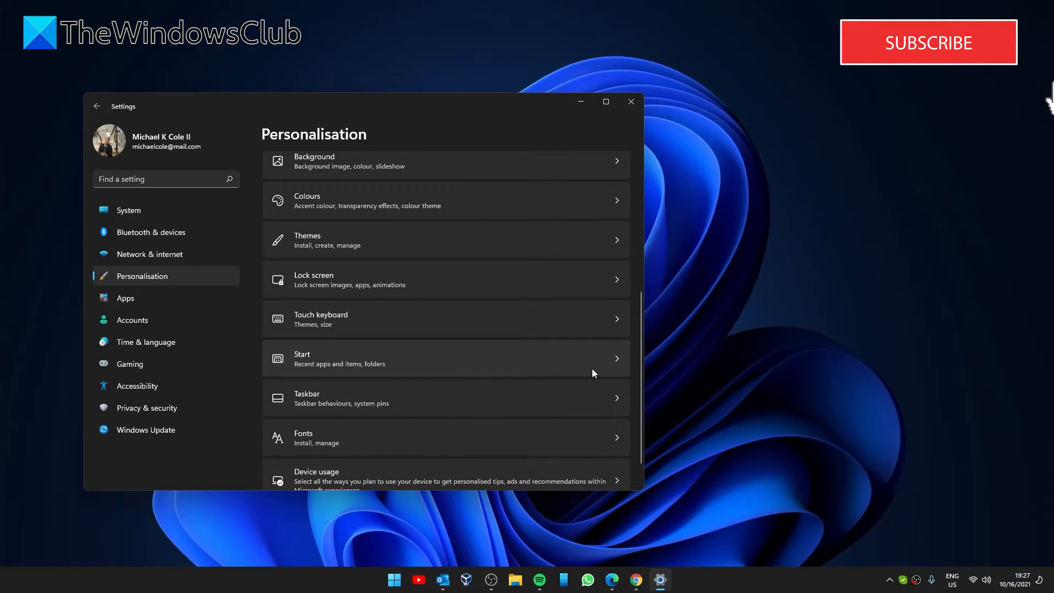
left_click(445, 359)
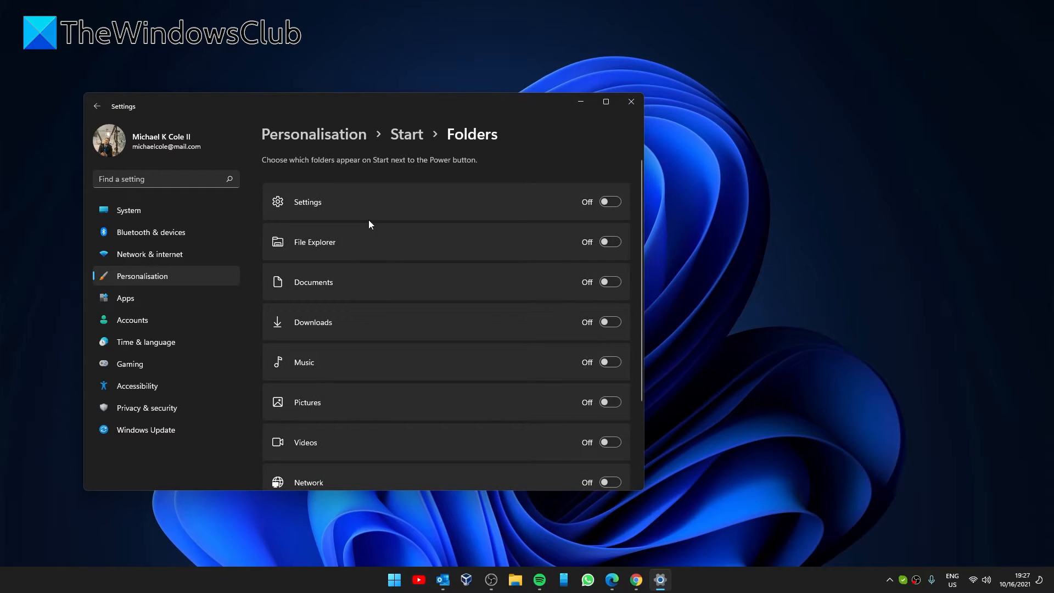
mouse_move(302, 196)
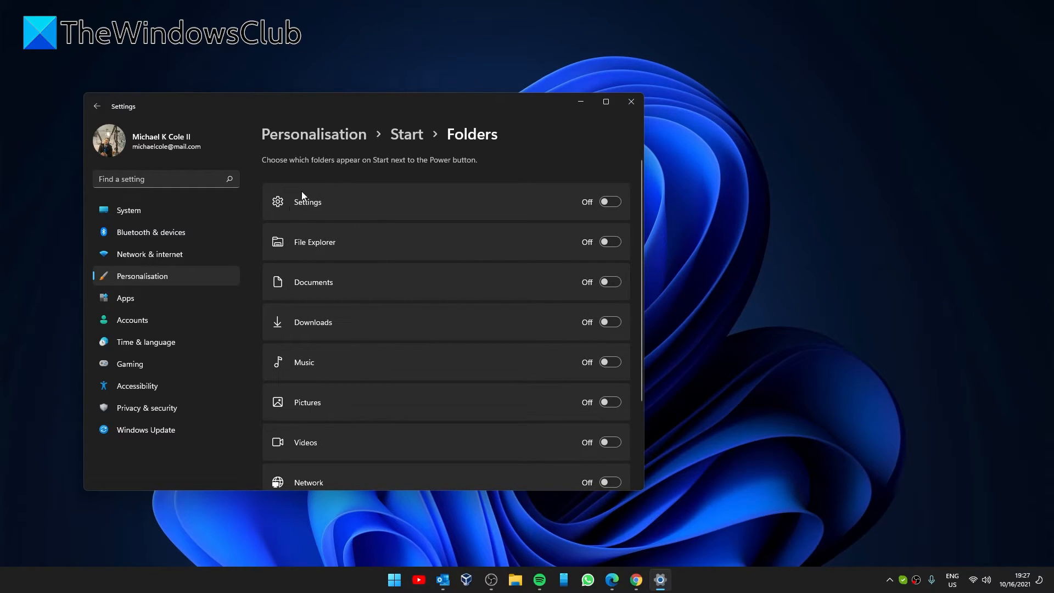
left_click(609, 260)
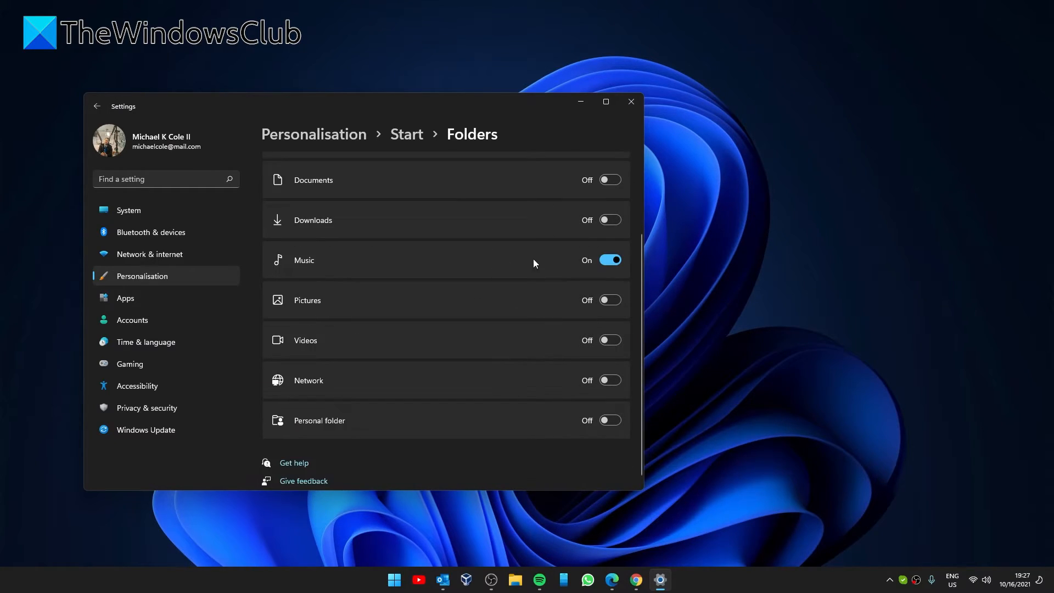
left_click(394, 580)
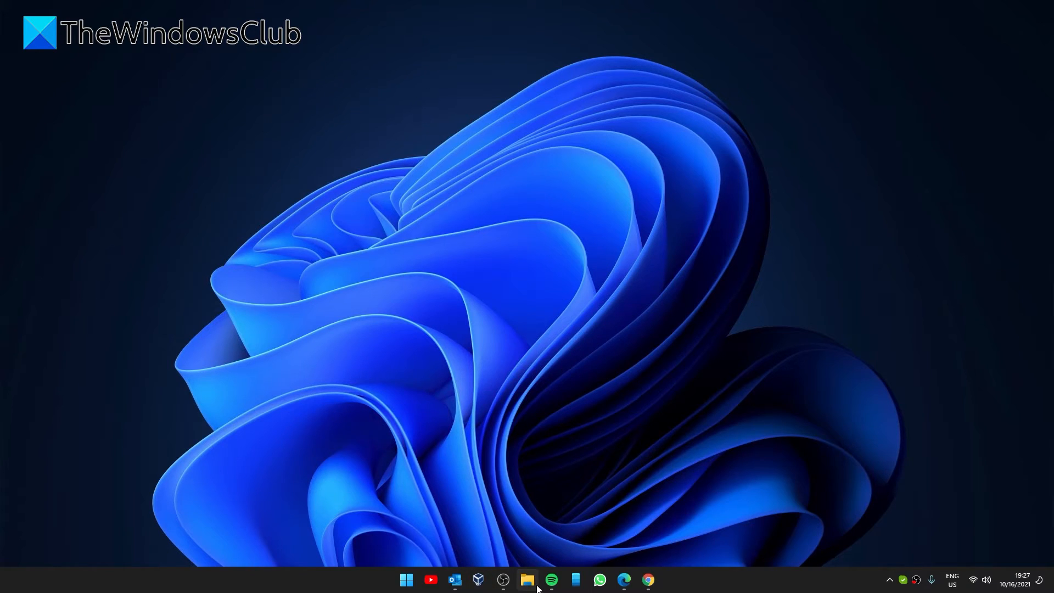
Pin File Explorer's Quick access folder Finished Videos to Start and open Start.
left_click(528, 580)
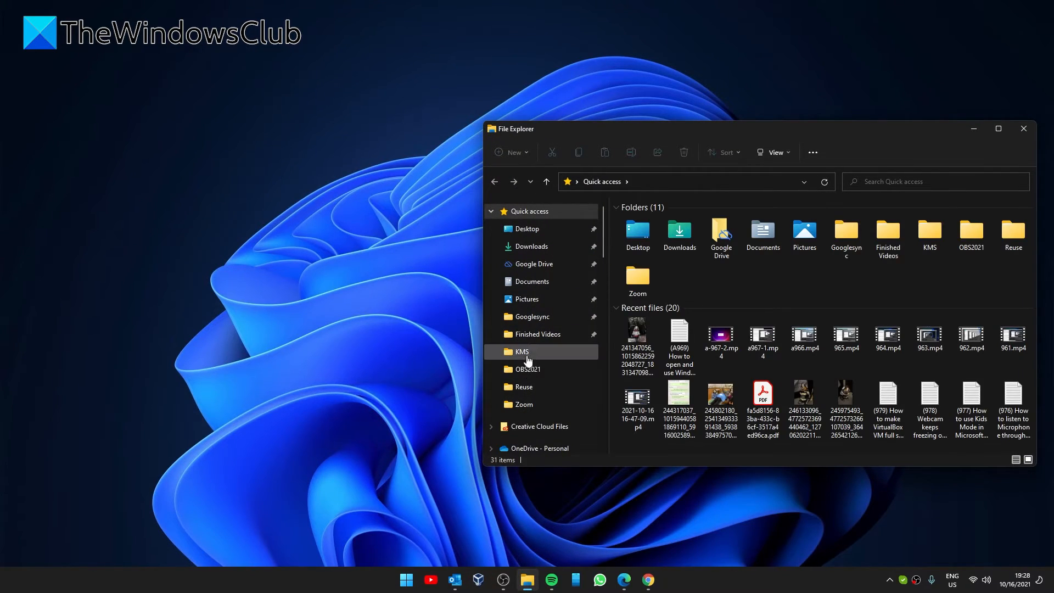
right_click(537, 334)
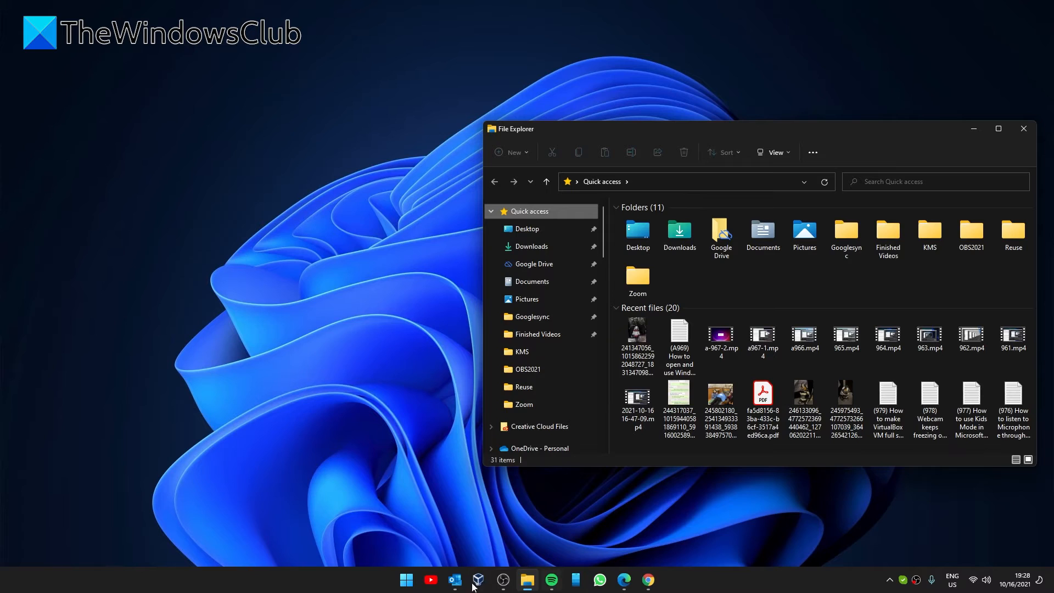
left_click(405, 580)
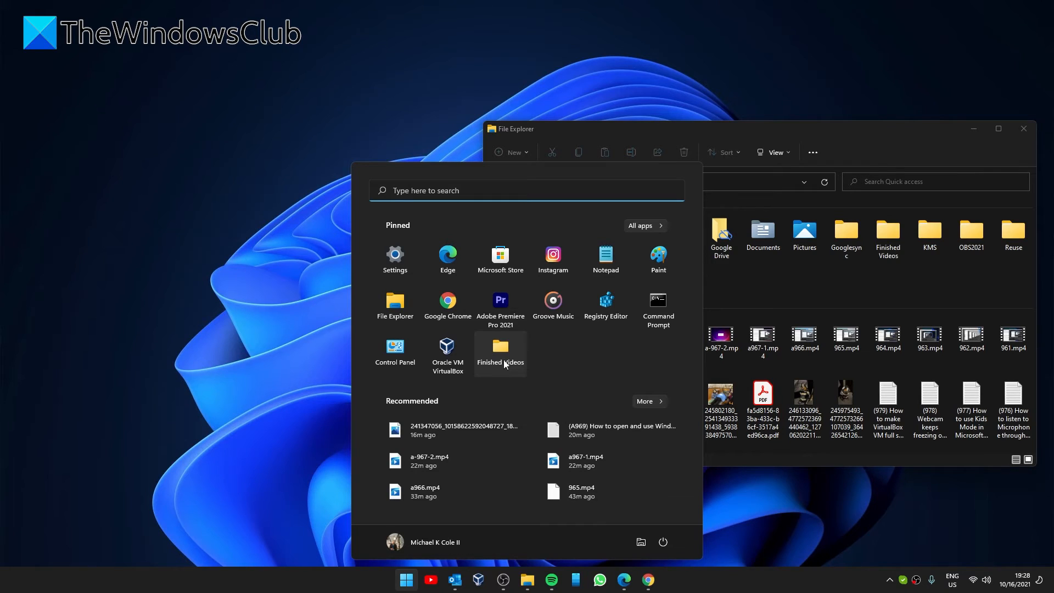
Bring up the options menu of the pinned Finished Videos tile in Start.
right_click(501, 350)
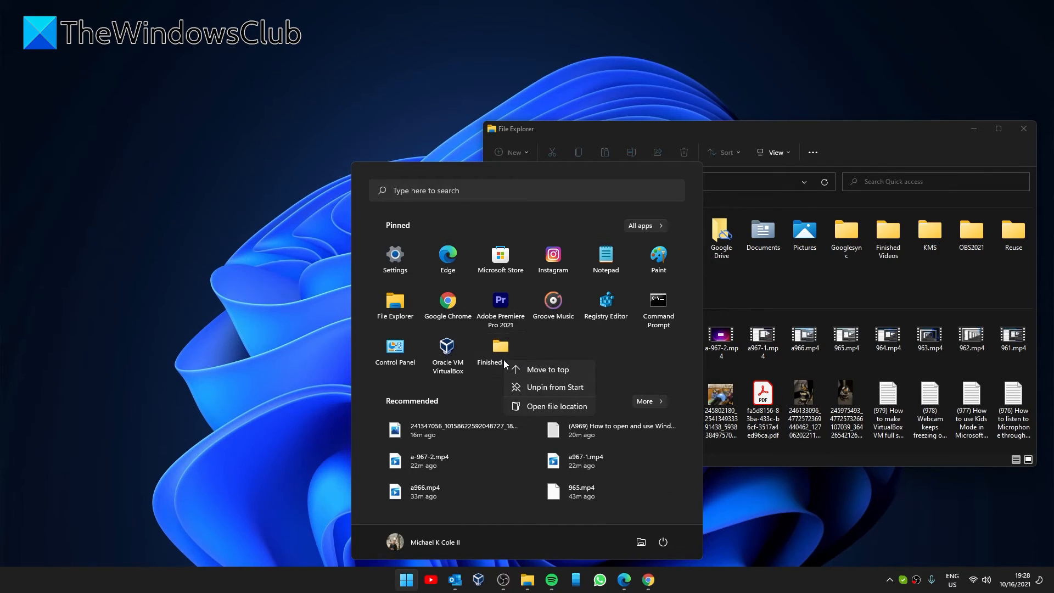
mouse_move(533, 394)
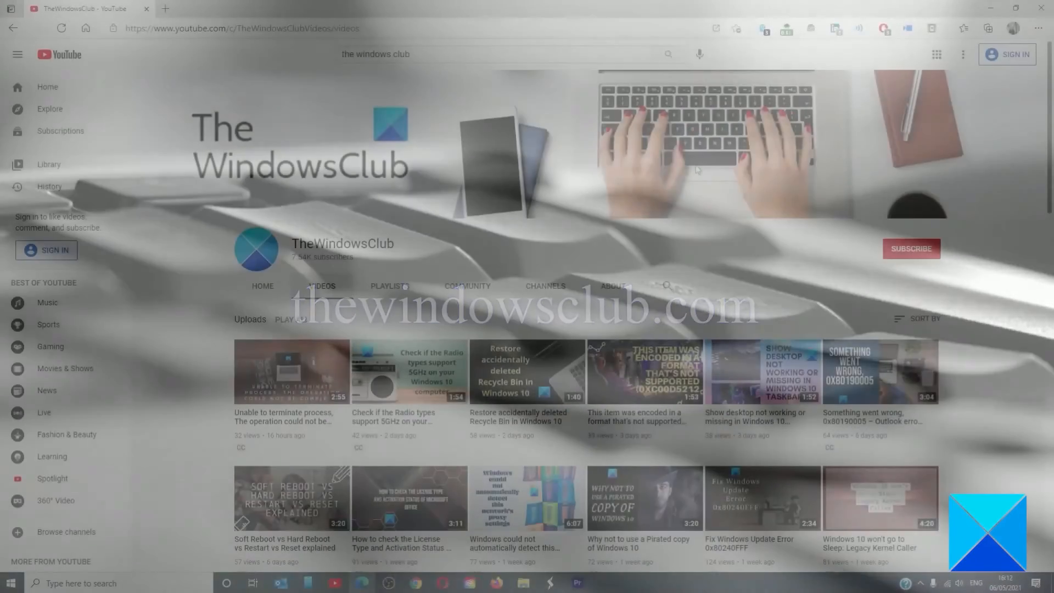
scroll("down", 3)
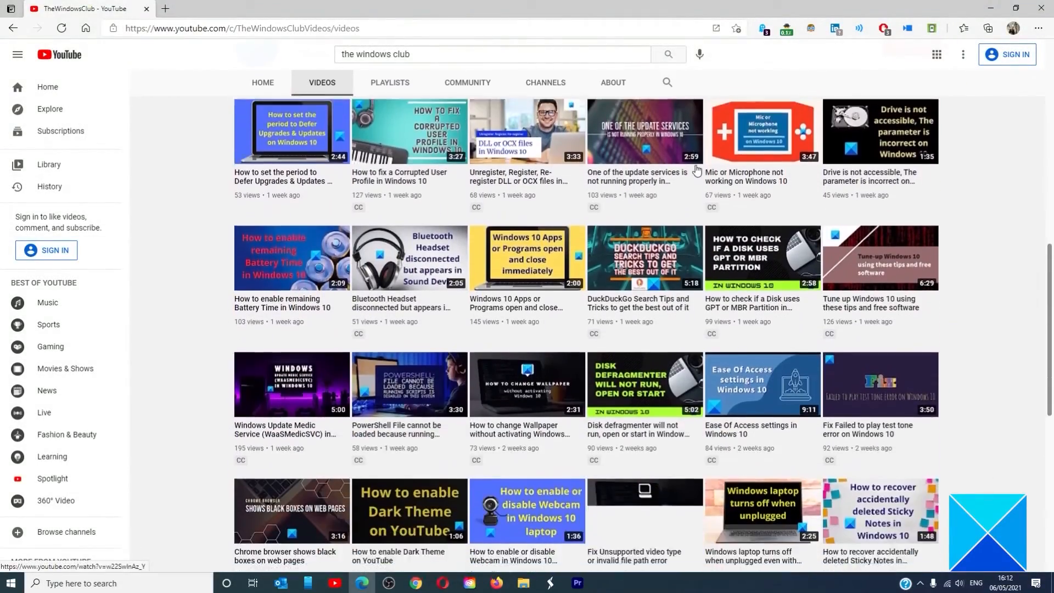
scroll("down", 3)
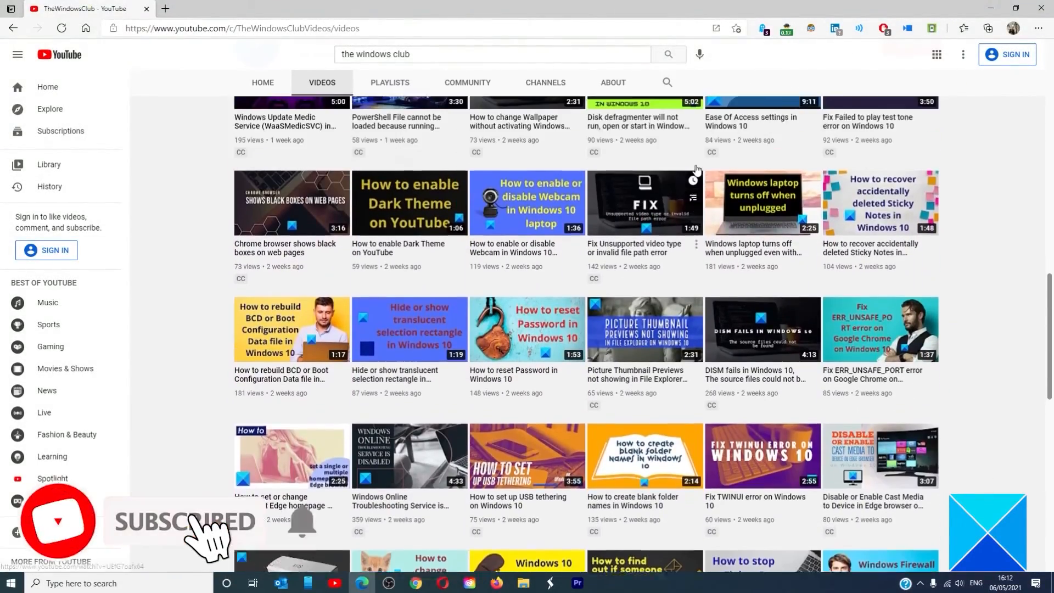
scroll("down", 3)
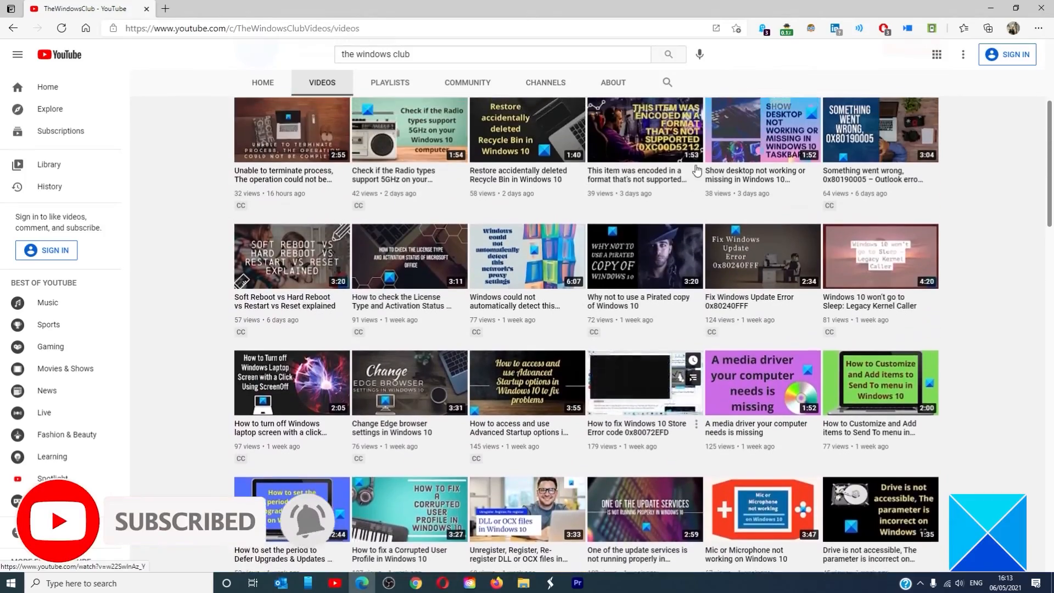